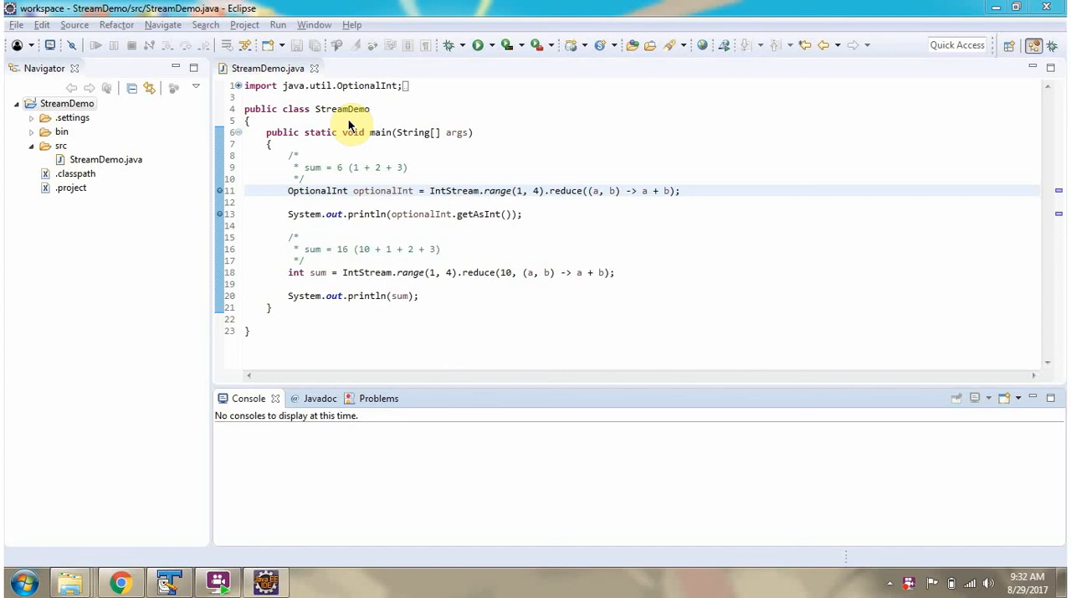
{"action": "mouse_move", "coordinate": [360, 123]}
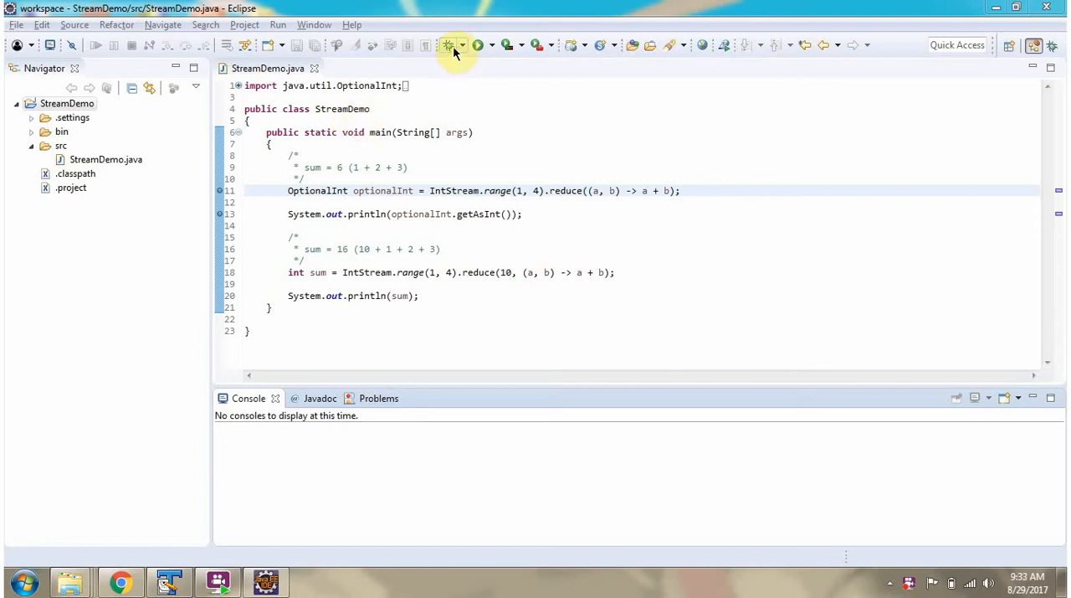
Step: Debug StreamDemo to the line 11 breakpoint and view IntStream.range Javadoc down to Parameters
{"action": "left_click", "coordinate": [479, 45]}
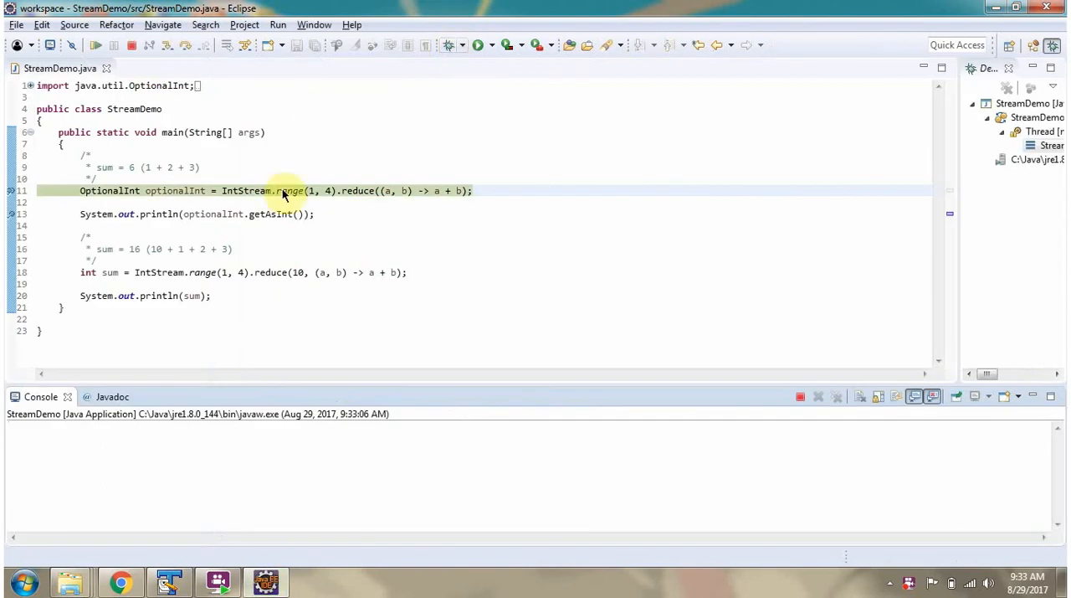
{"action": "mouse_move", "coordinate": [308, 208]}
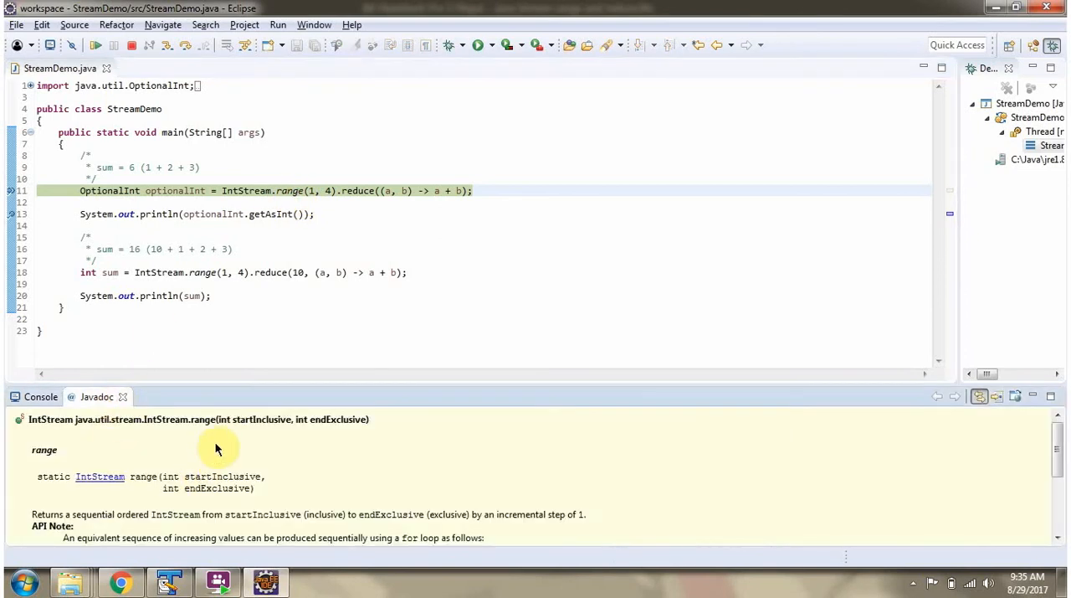
{"action": "mouse_move", "coordinate": [326, 439]}
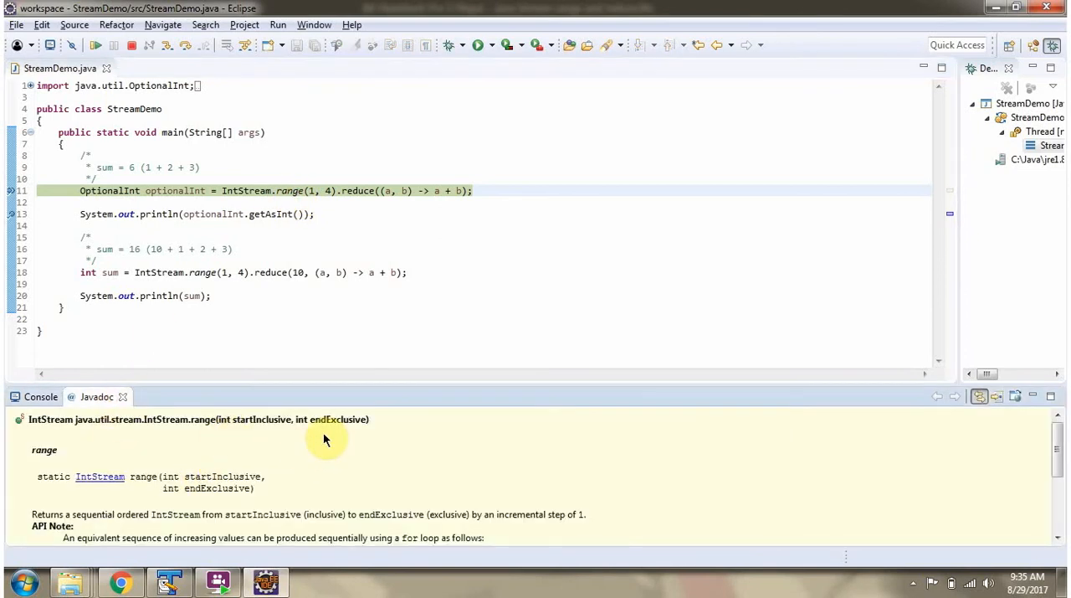
{"action": "scroll", "scroll_direction": "down", "scroll_amount": 3}
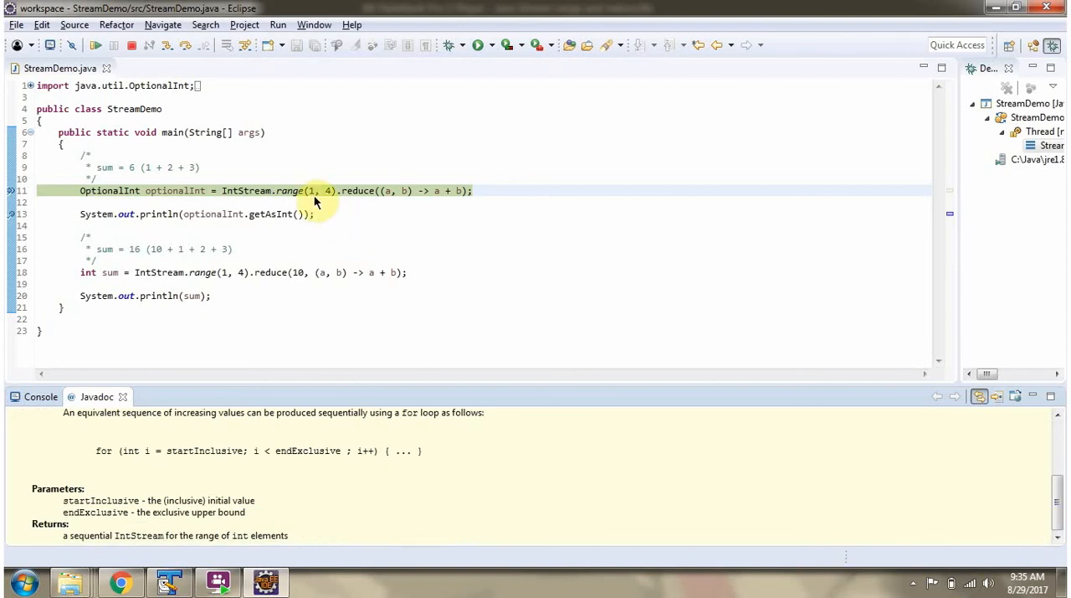
{"action": "mouse_move", "coordinate": [328, 201]}
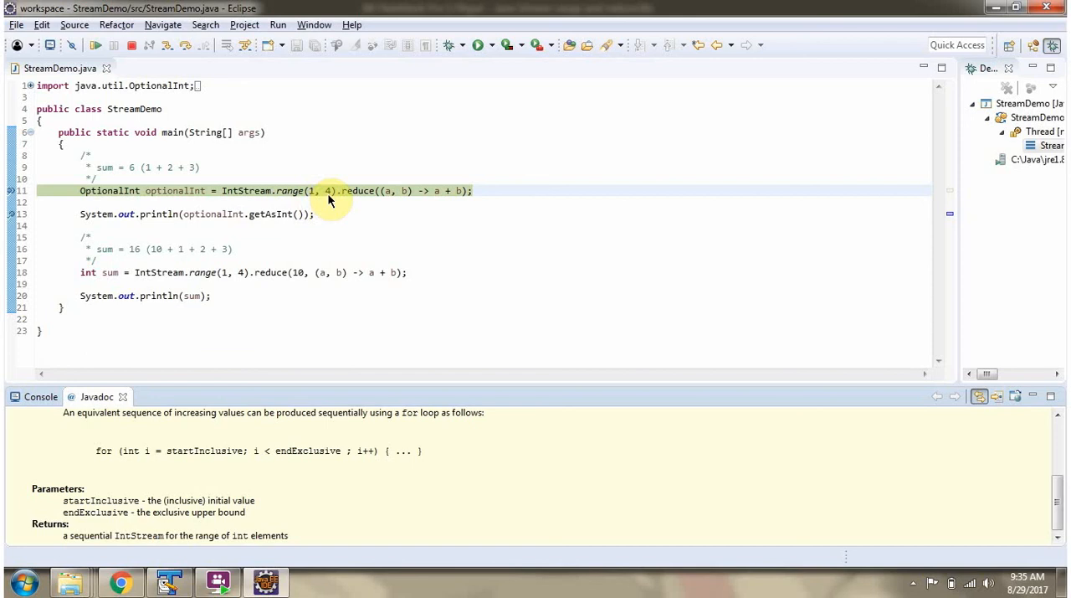
{"action": "mouse_move", "coordinate": [354, 197]}
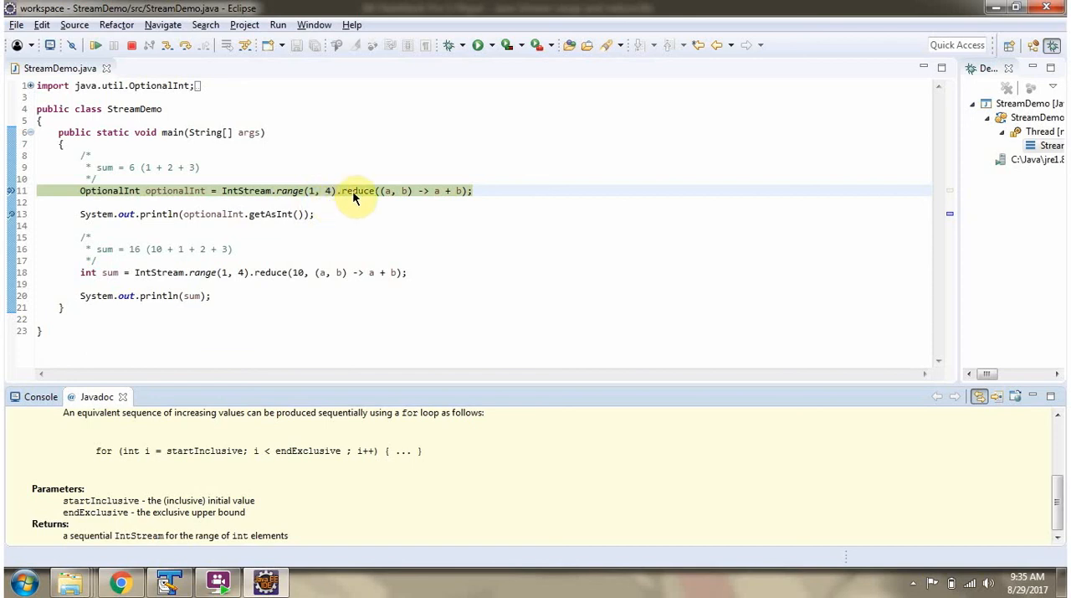
Step: View the reduce Javadoc, then Step Over twice so 6 prints and execution pauses at line 18
{"action": "left_click", "coordinate": [355, 191]}
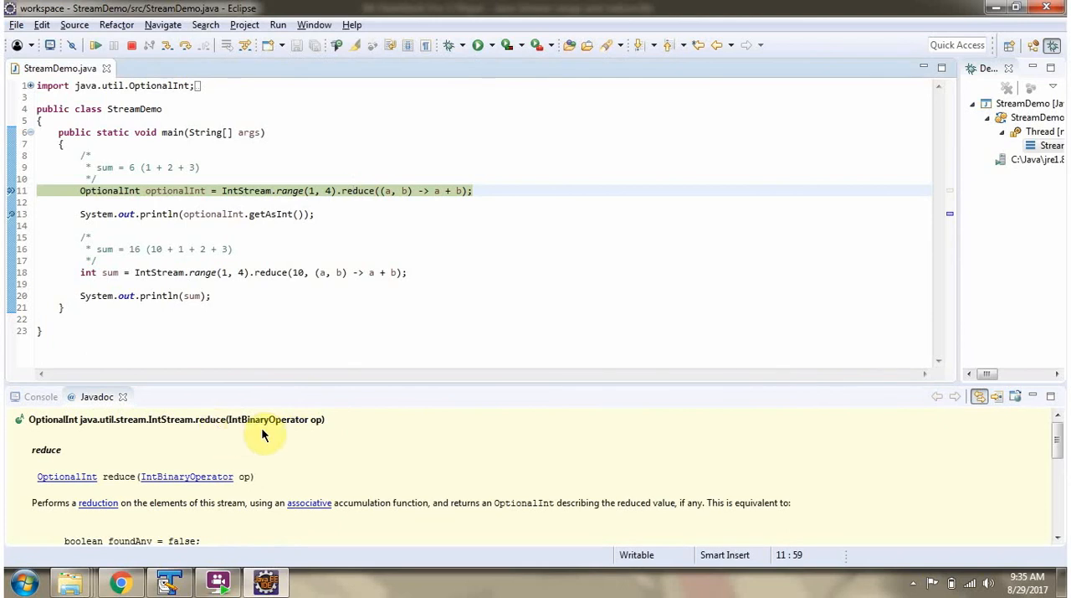
{"action": "mouse_move", "coordinate": [378, 203]}
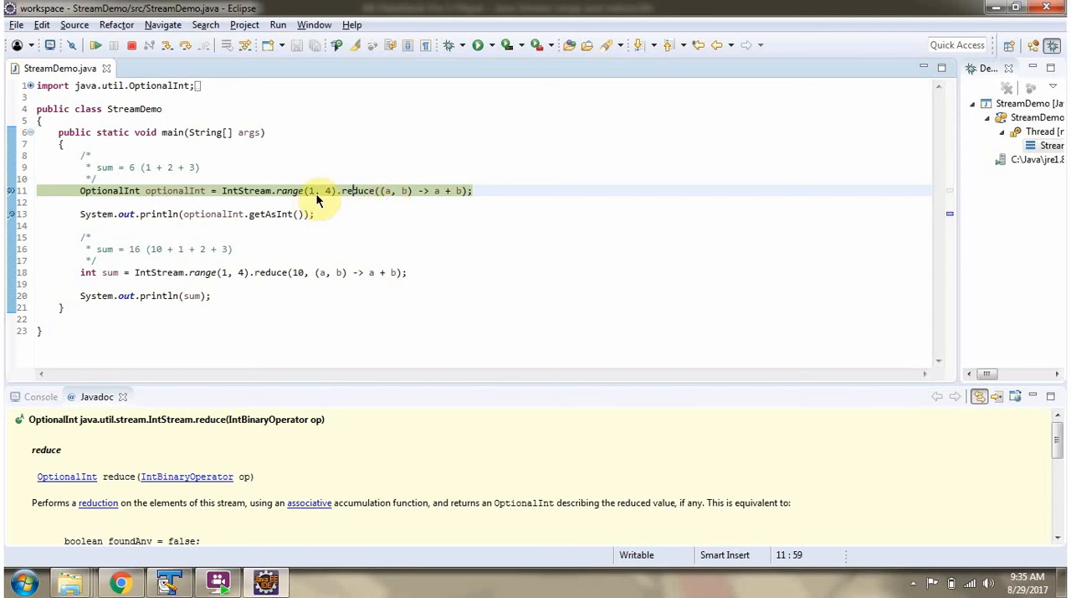
{"action": "mouse_move", "coordinate": [211, 191]}
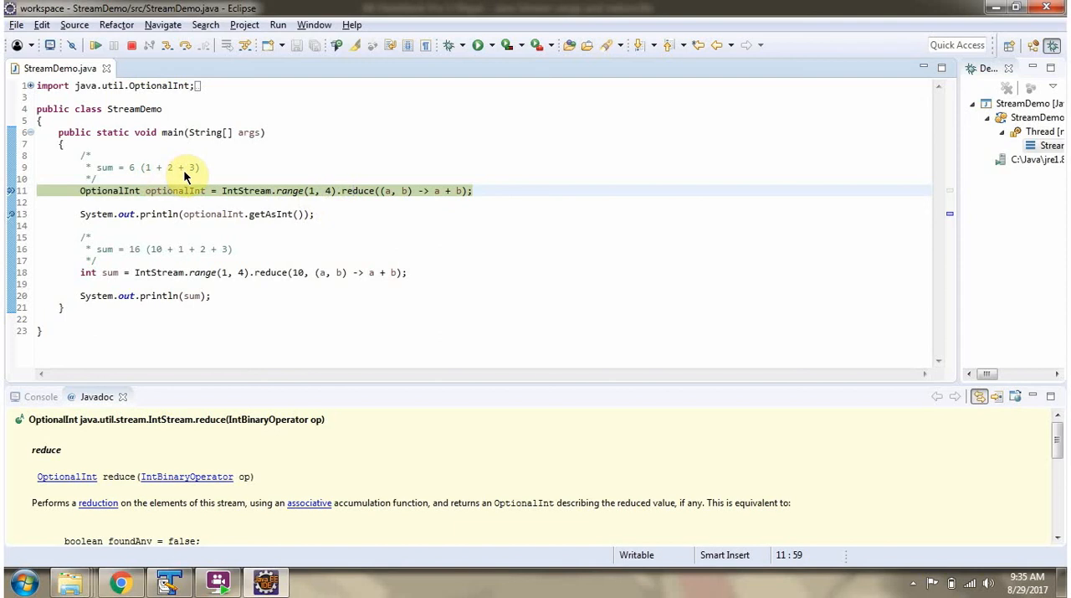
{"action": "mouse_move", "coordinate": [134, 176]}
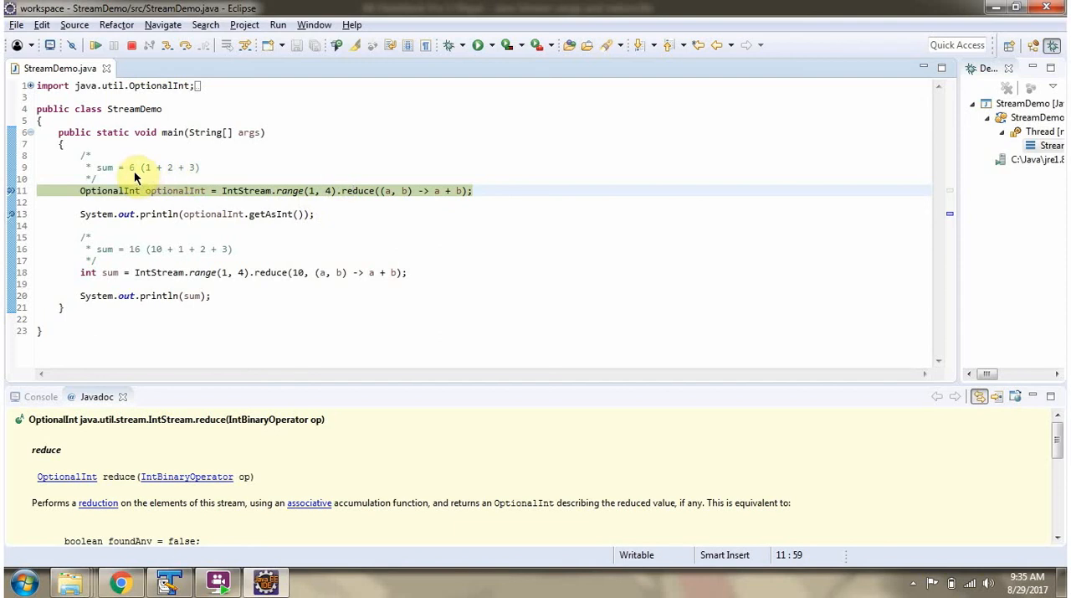
{"action": "left_click", "coordinate": [96, 45]}
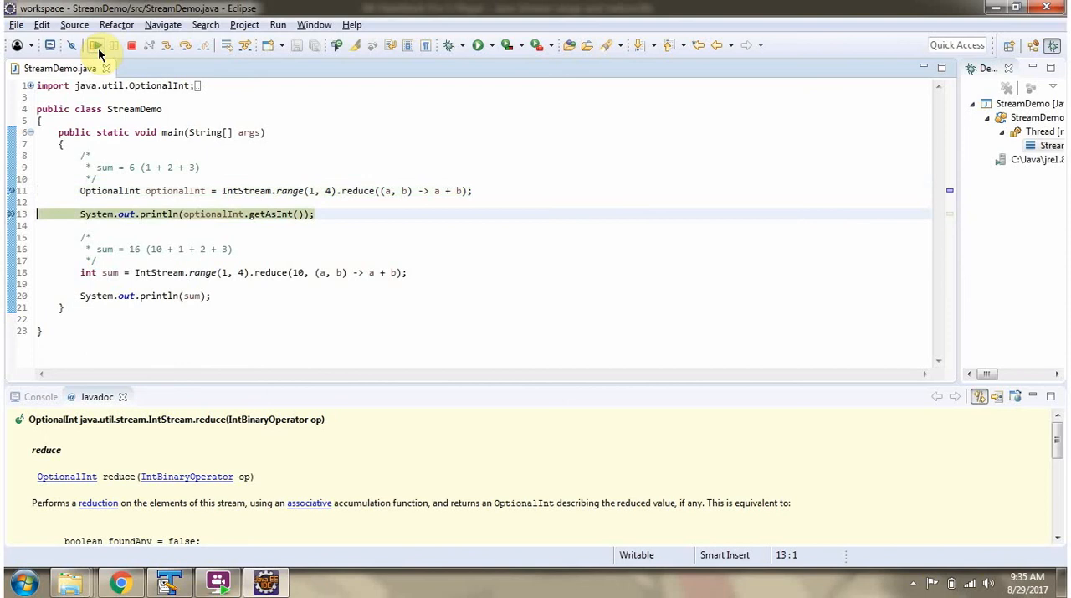
{"action": "left_click", "coordinate": [96, 45]}
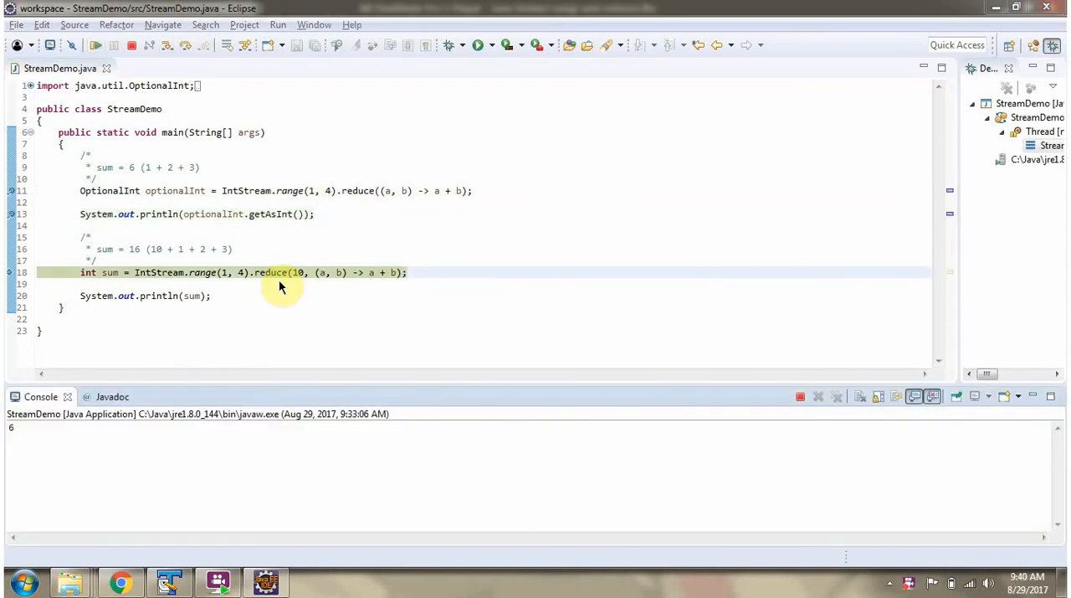
{"action": "mouse_move", "coordinate": [276, 276]}
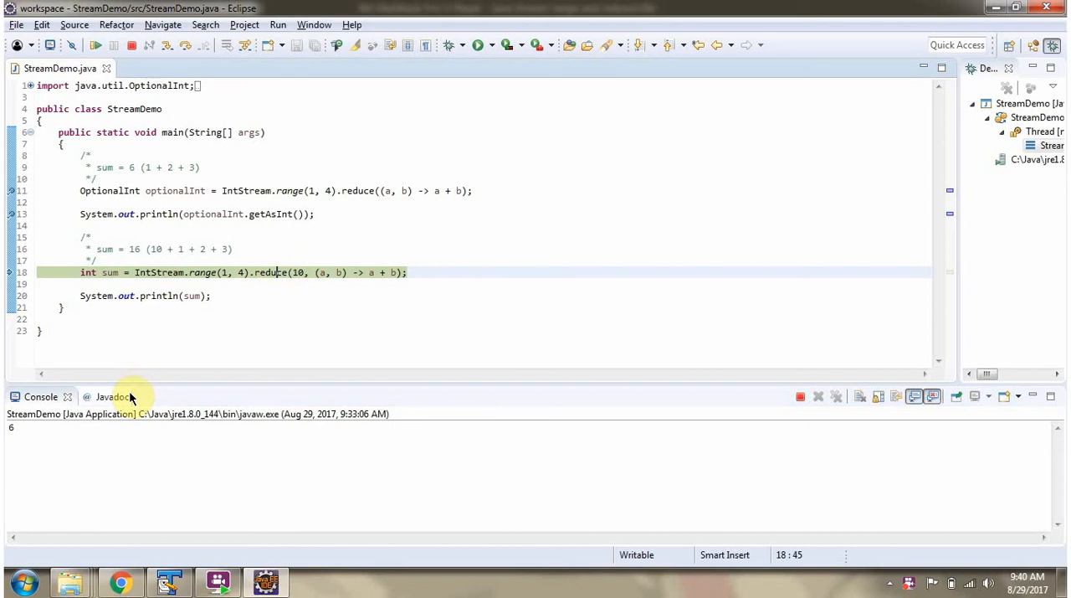
Step: View the Javadoc for IntStream.reduce(int identity, IntBinaryOperator op) used on line 18
{"action": "left_click", "coordinate": [107, 395]}
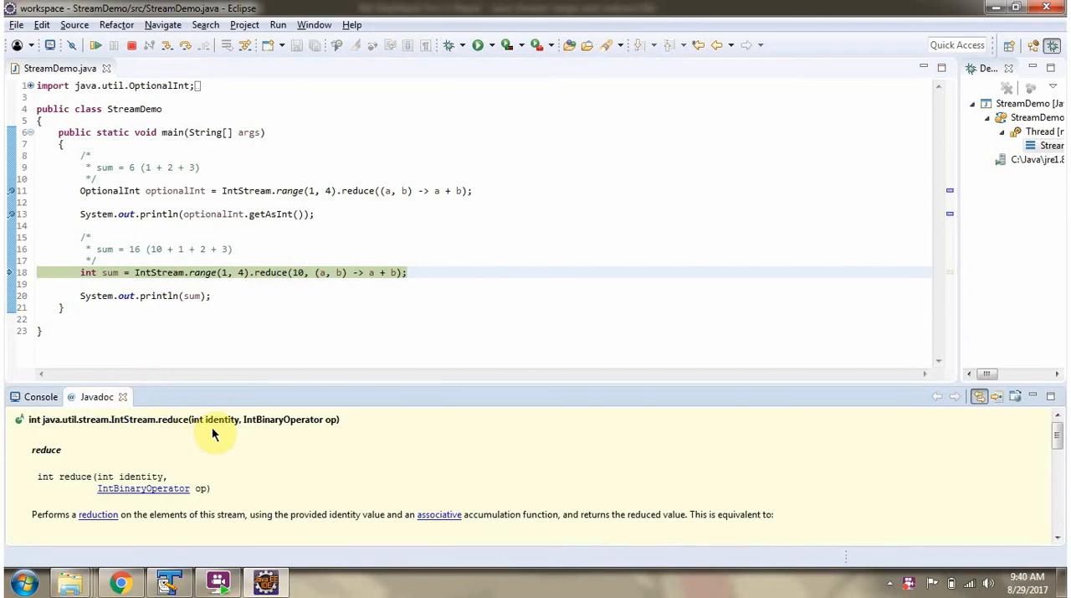
{"action": "mouse_move", "coordinate": [219, 429]}
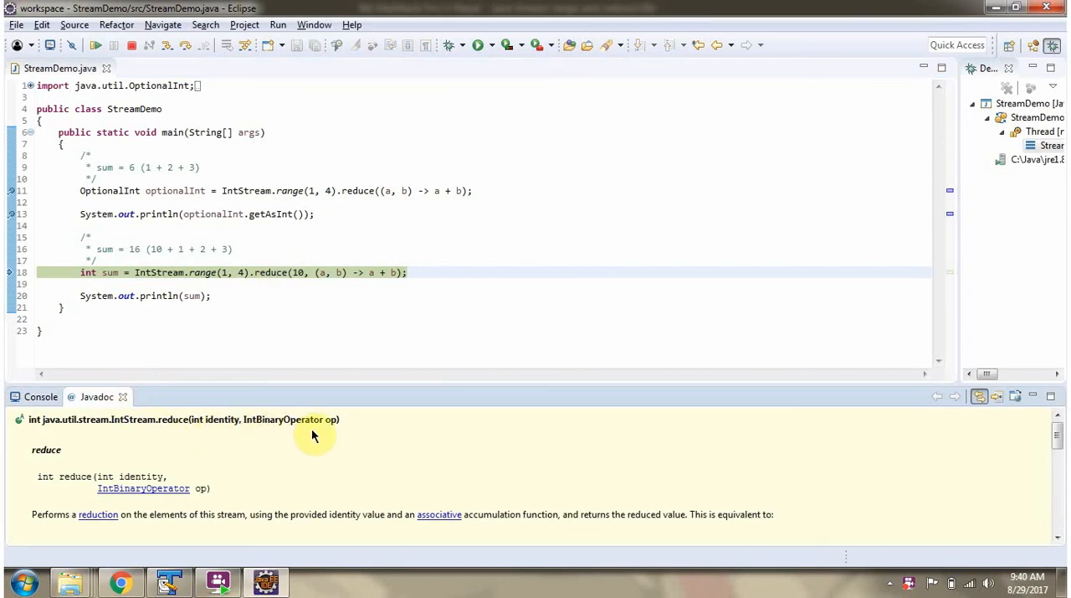
{"action": "mouse_move", "coordinate": [318, 432]}
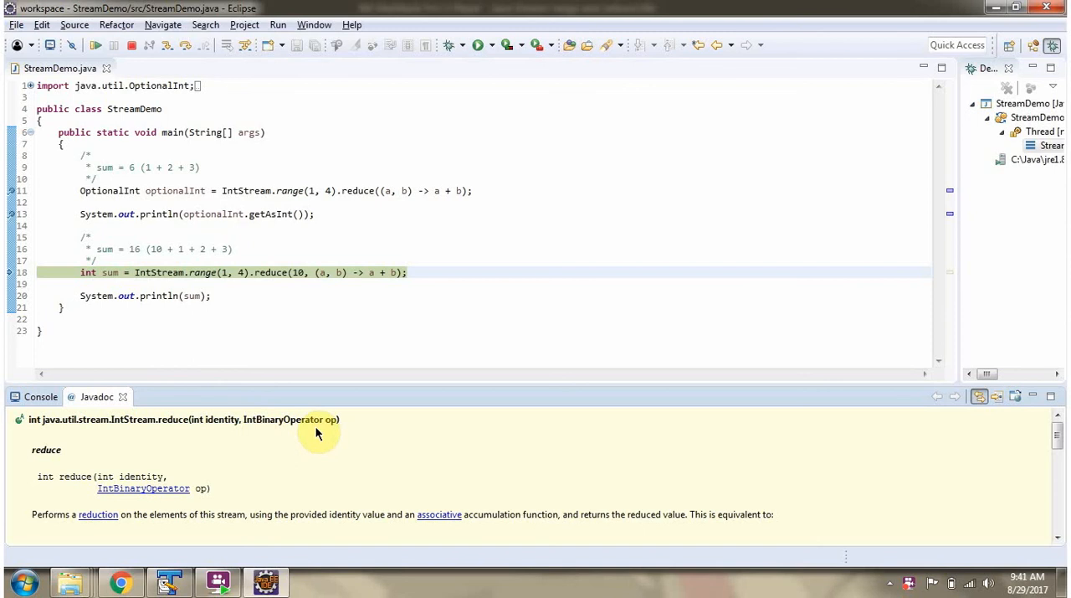
{"action": "mouse_move", "coordinate": [300, 281]}
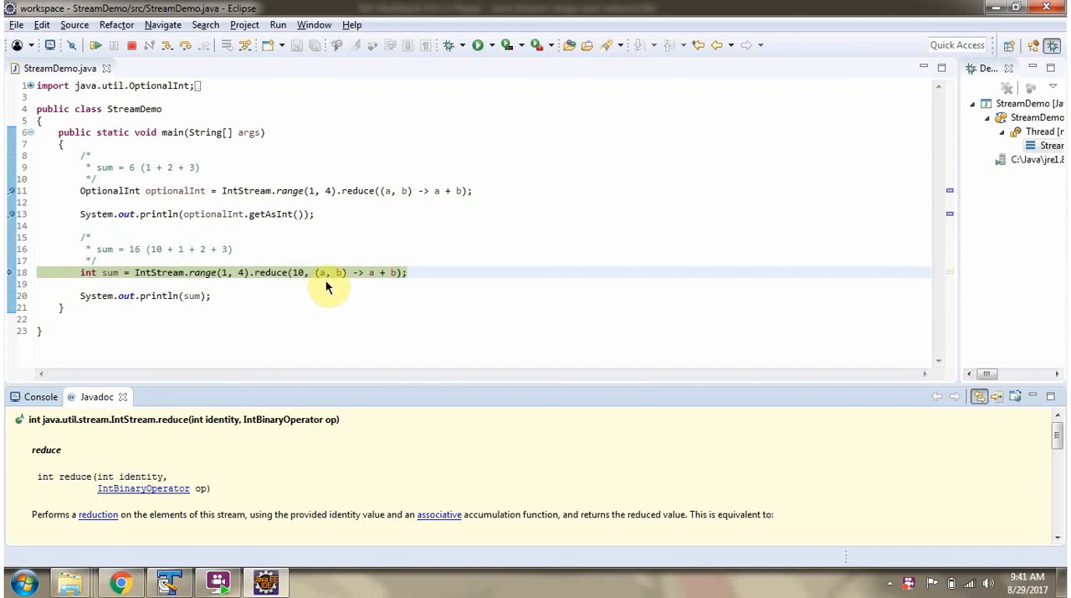
{"action": "mouse_move", "coordinate": [375, 288]}
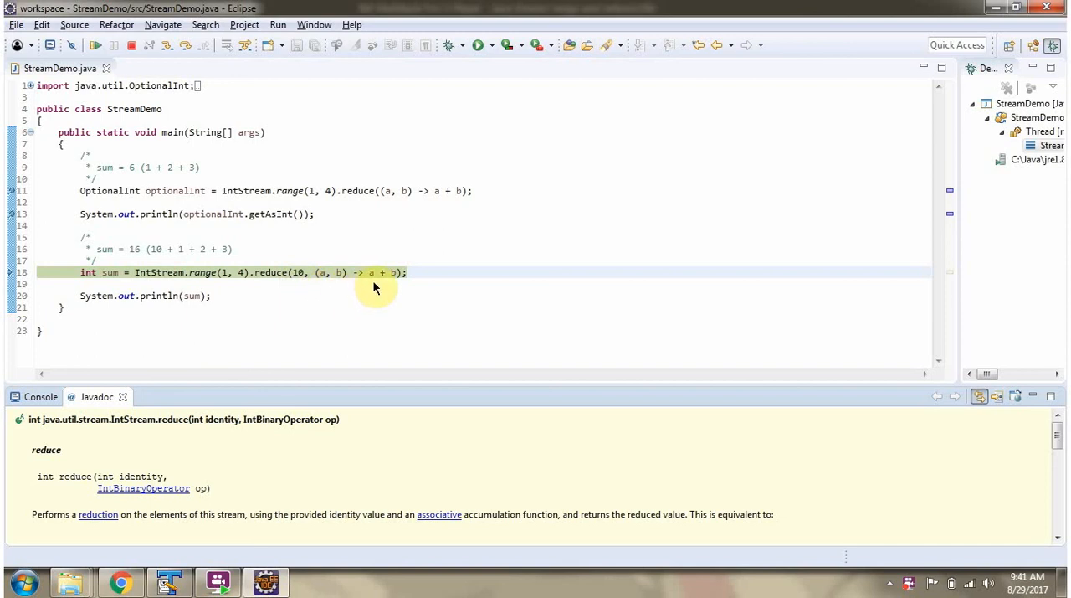